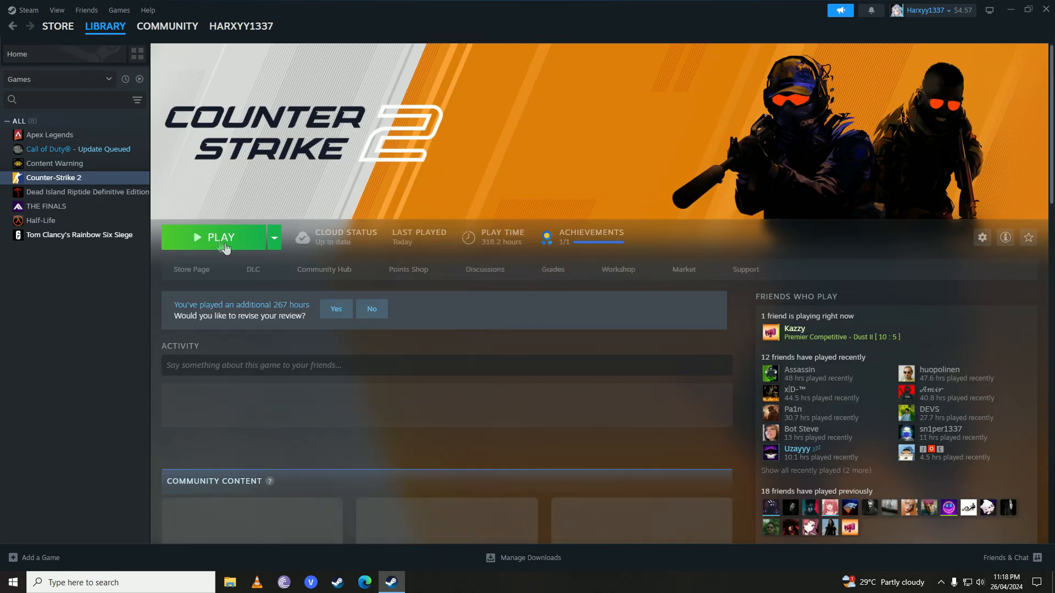
# Launch Counter-Strike 2 from the Steam Library.
pyautogui.click(221, 238)
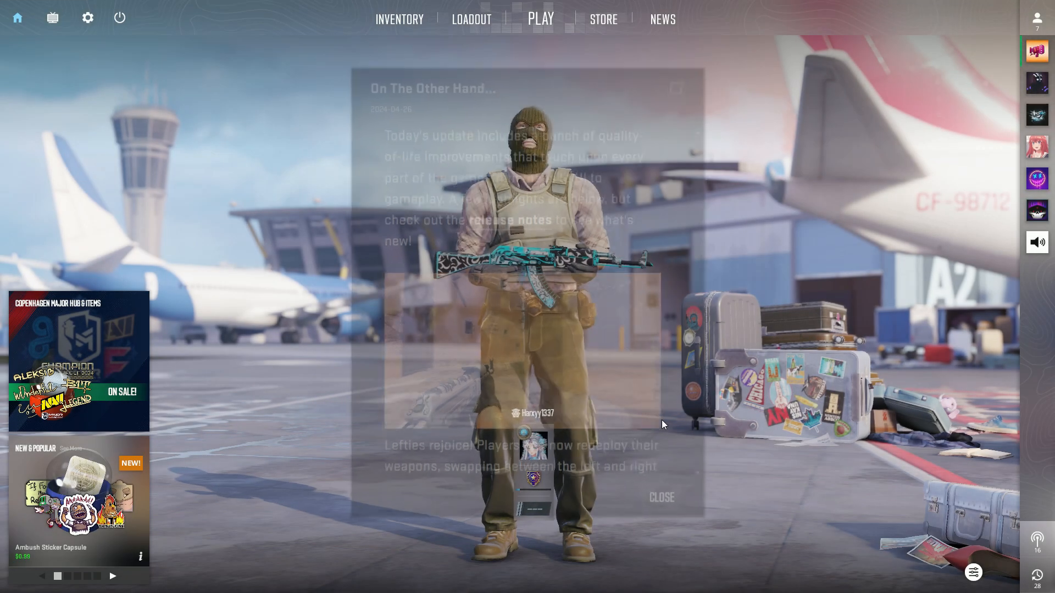
# Dismiss the news pop-up and open the Counter-Strike 2 settings menu.
pyautogui.click(87, 17)
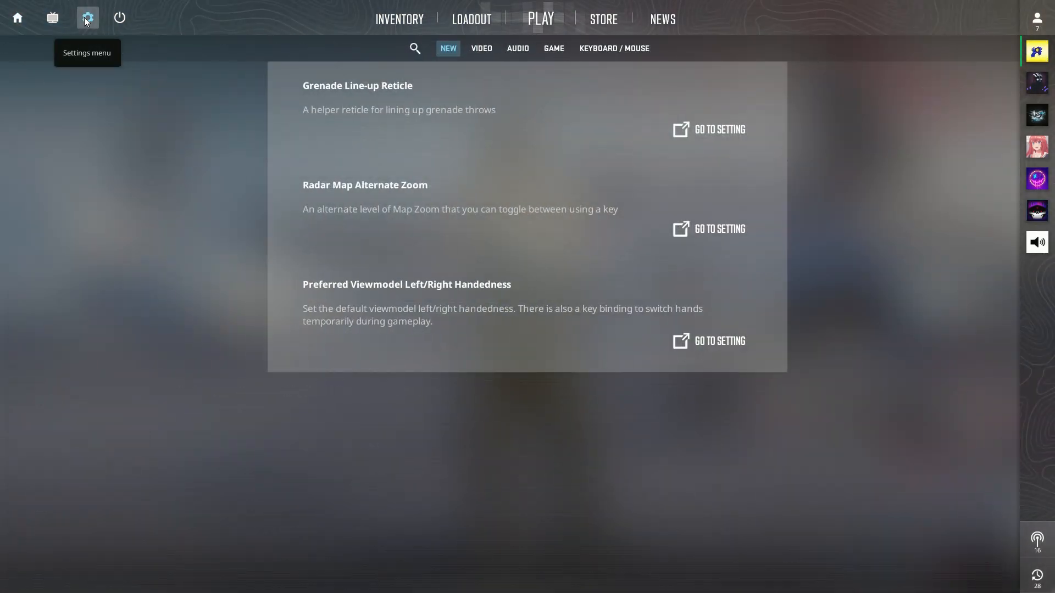
pyautogui.moveTo(612, 108)
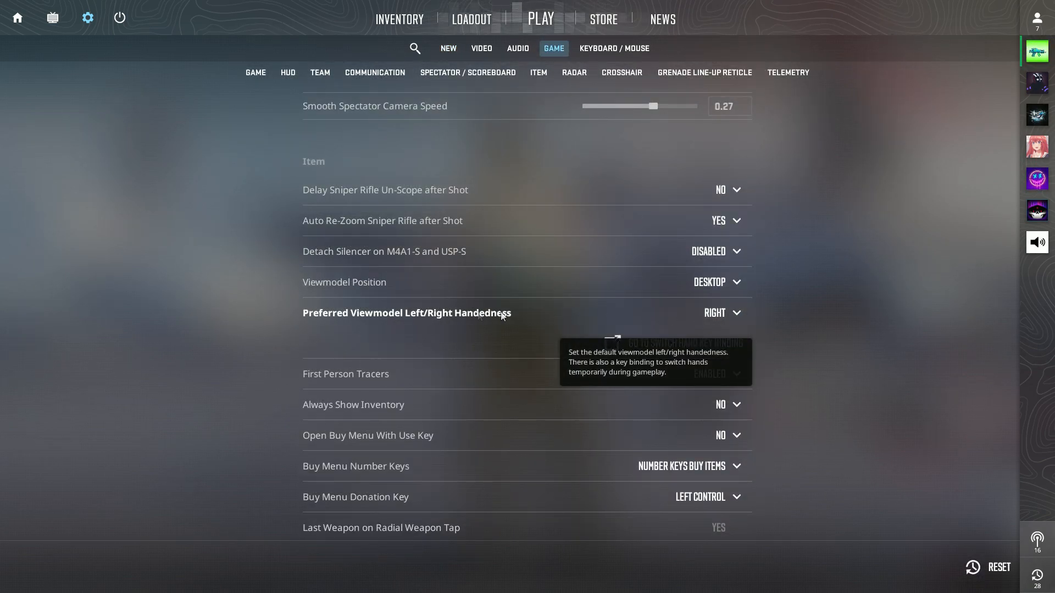
# Select the switch-hands key binding field under Preferred Viewmodel Left/Right Handedness.
pyautogui.click(720, 313)
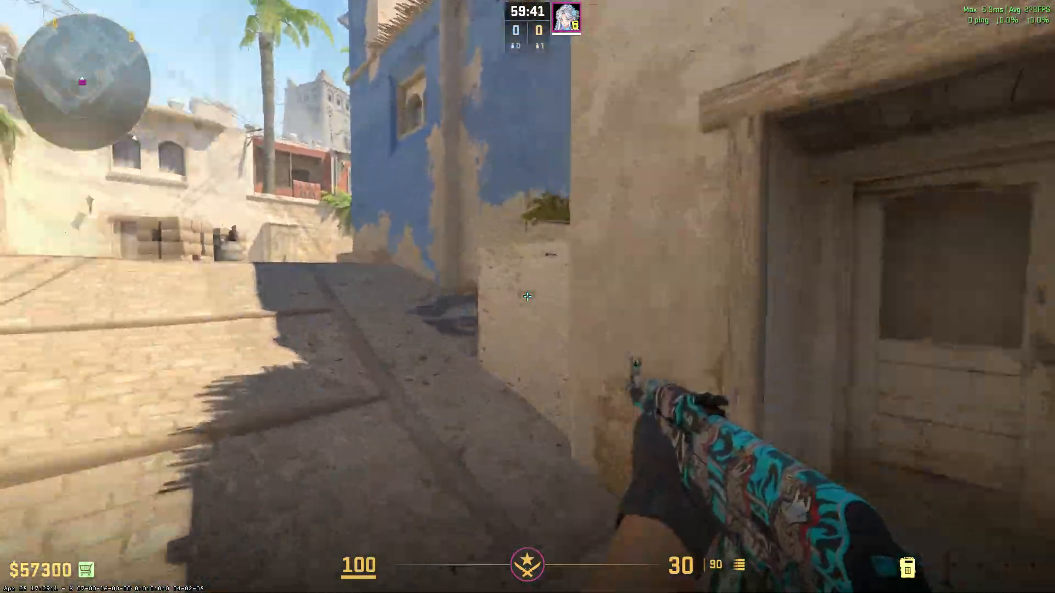
pyautogui.moveTo(527, 296)
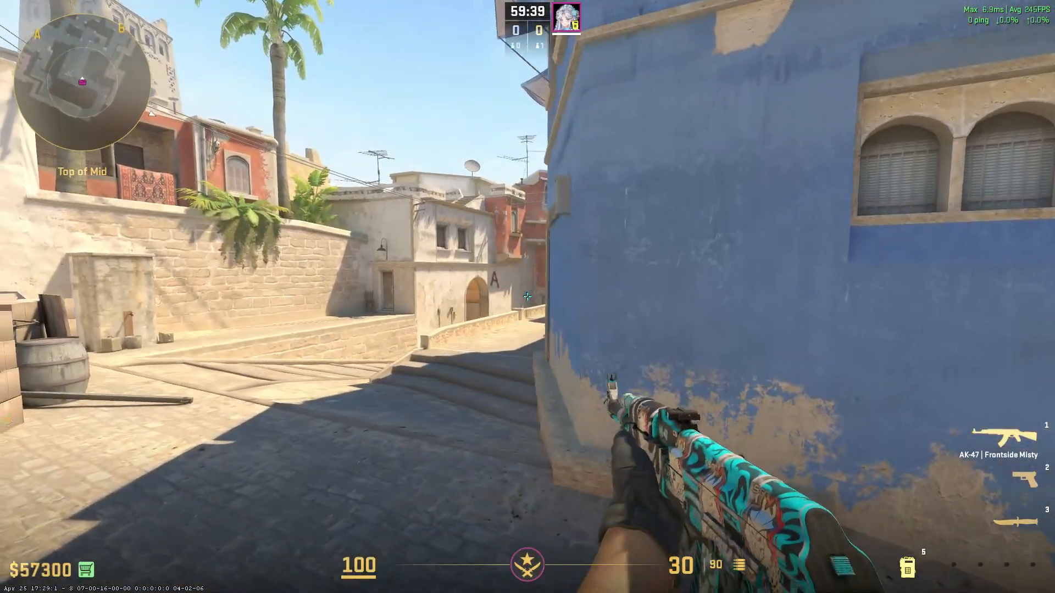
# Press 5 in the Dust II match to move the viewmodel to the left hand.
pyautogui.press('5')
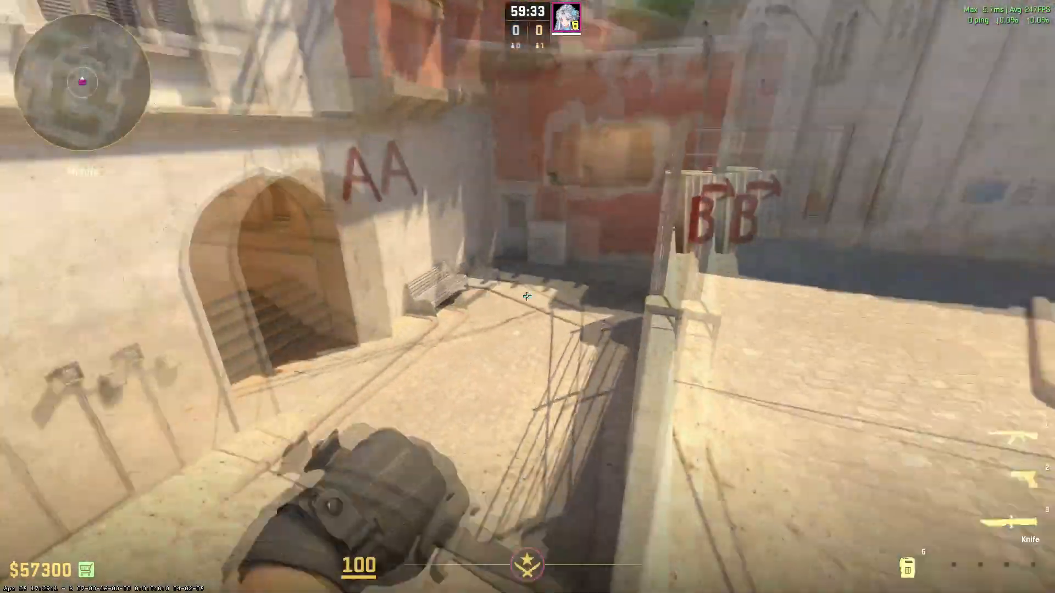
pyautogui.moveTo(527, 297)
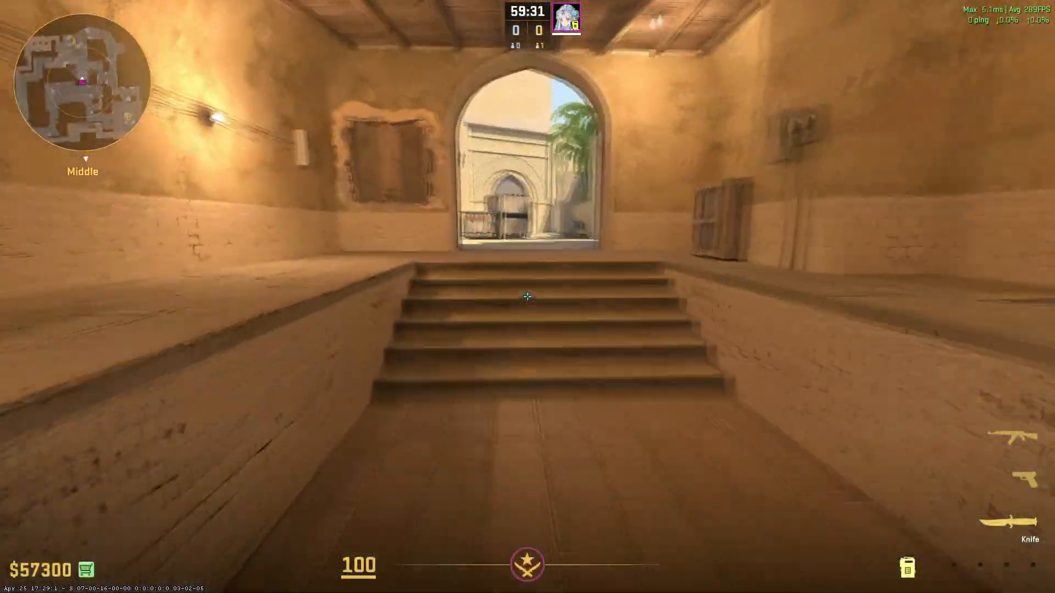